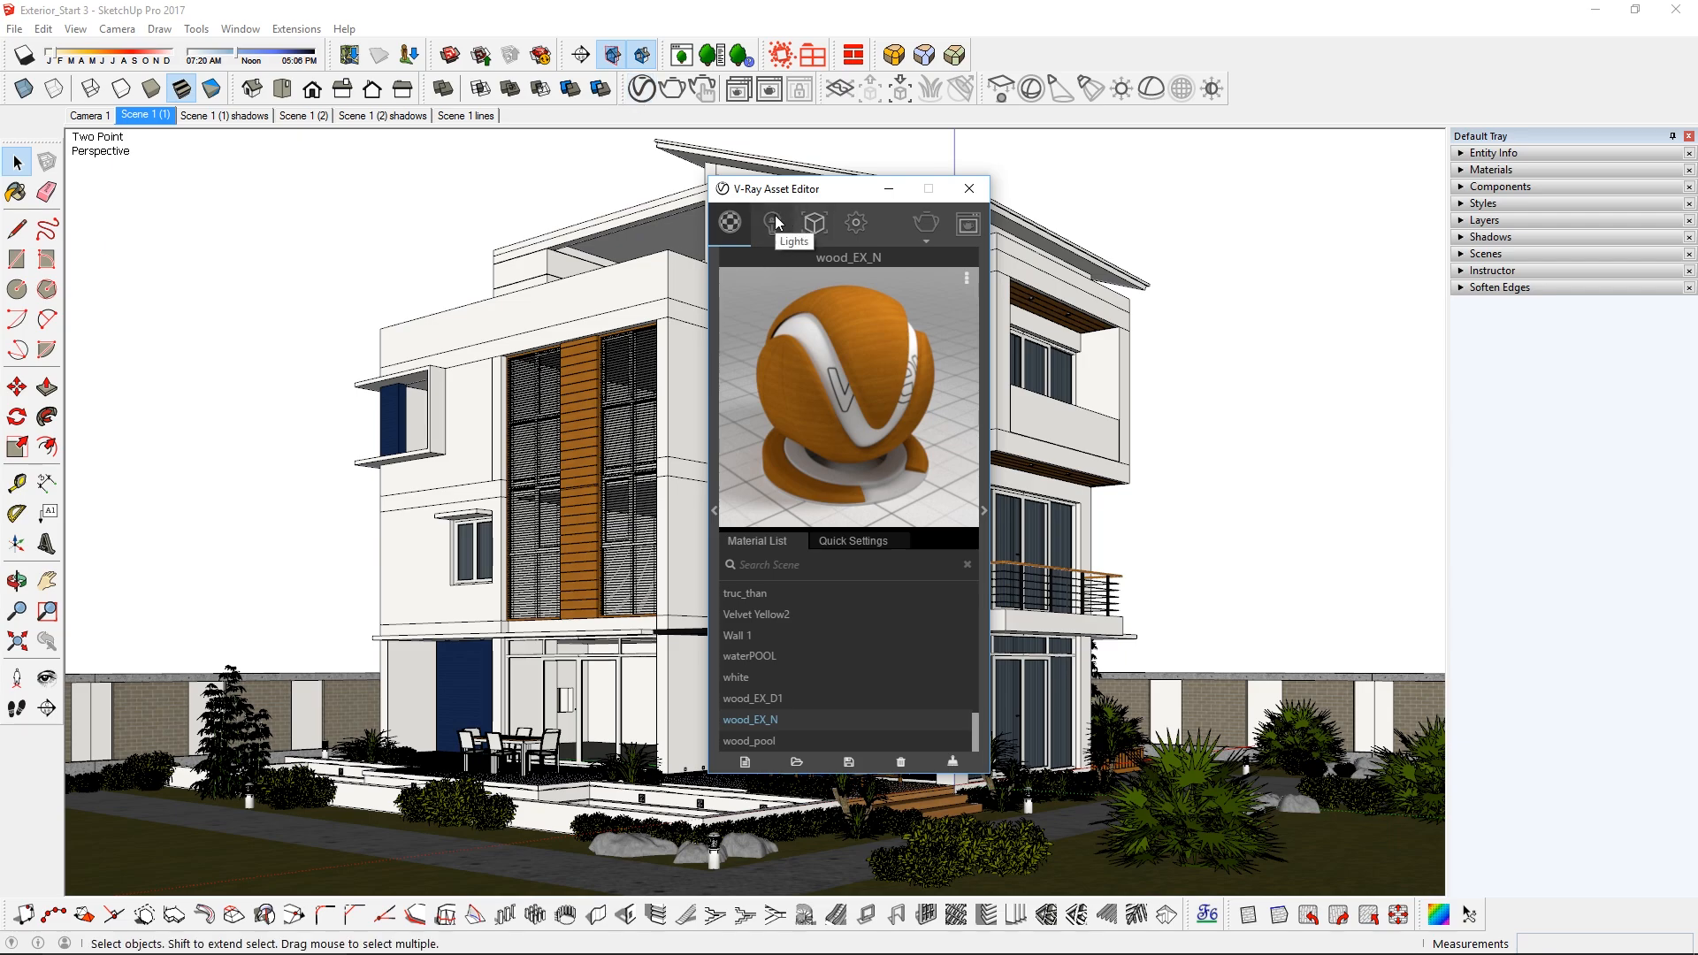
- Show the scene's V-Ray lights in the Asset Editor, listing the existing SunLight
{"action": "left_click", "coordinate": [773, 224]}
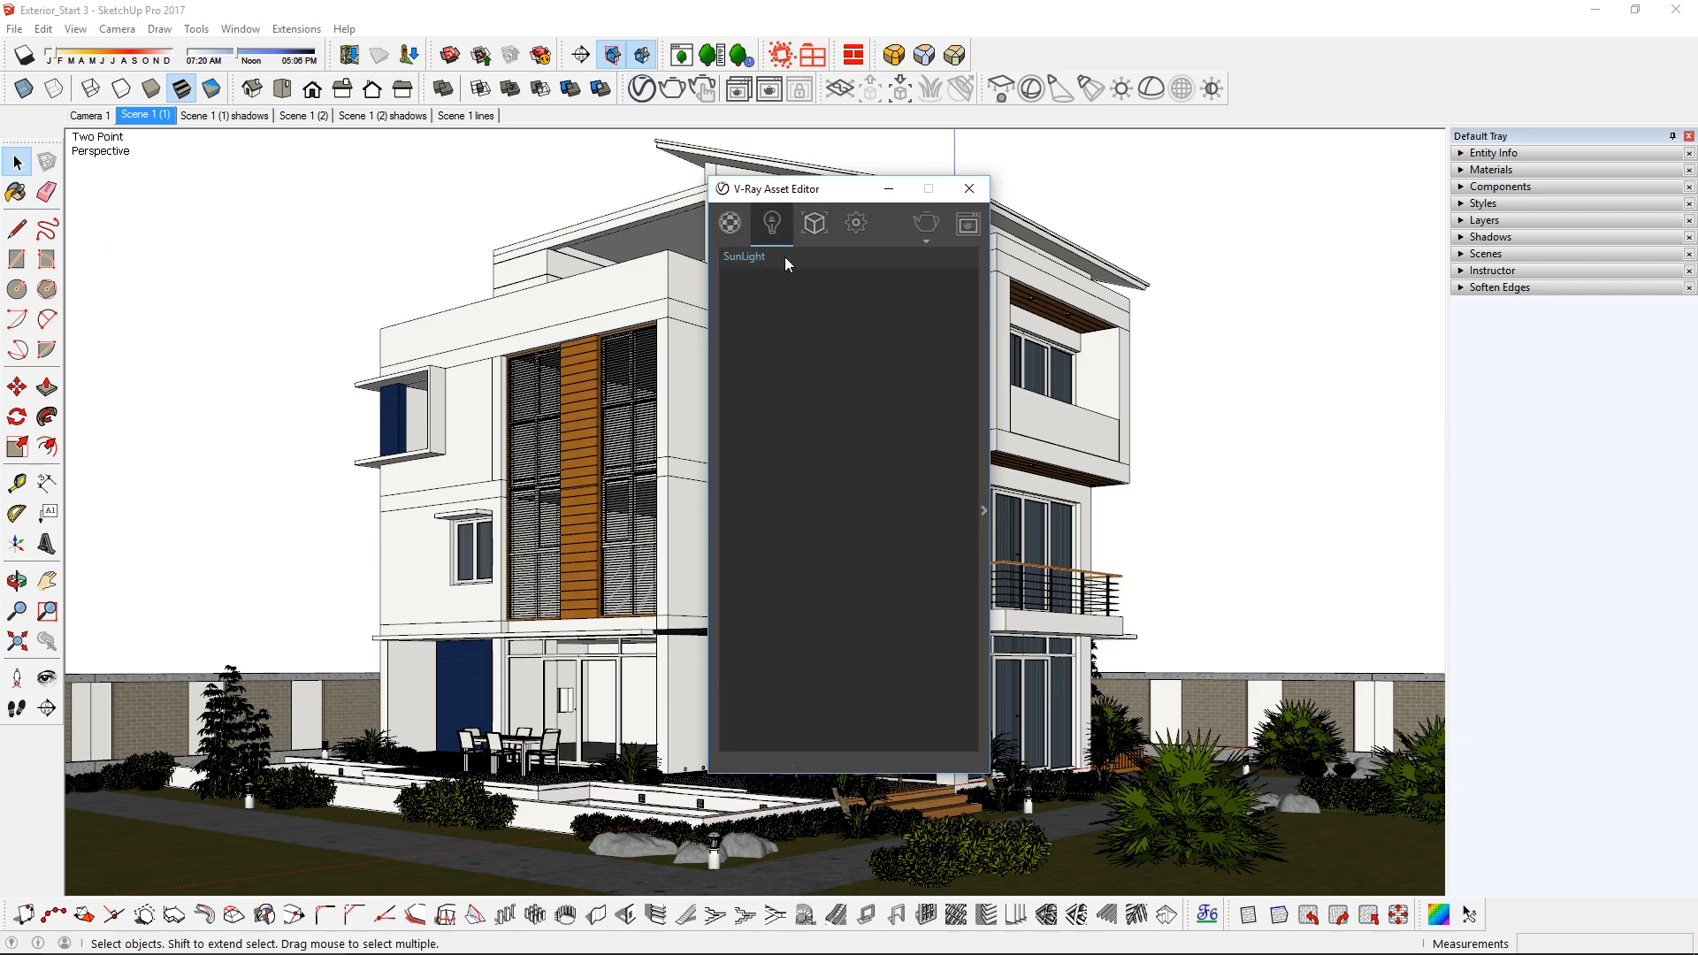
{"action": "mouse_move", "coordinate": [925, 225]}
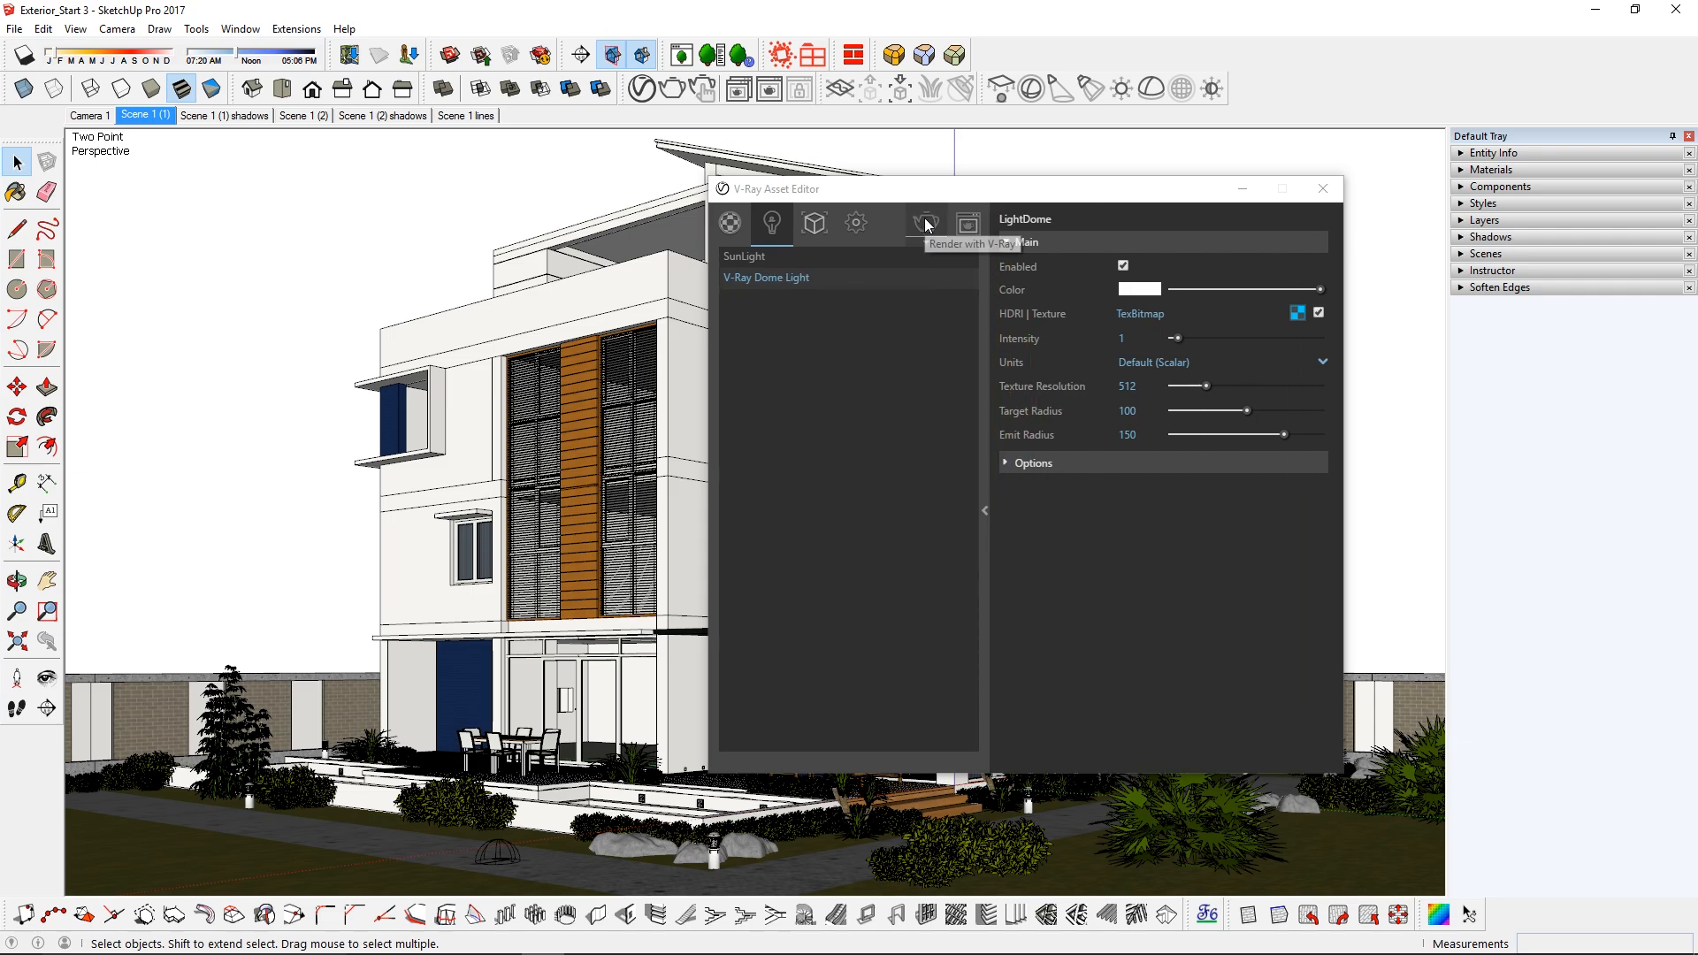
- Render the house with the new dome light, then browse for a different HDRI bitmap file
{"action": "left_click", "coordinate": [925, 224]}
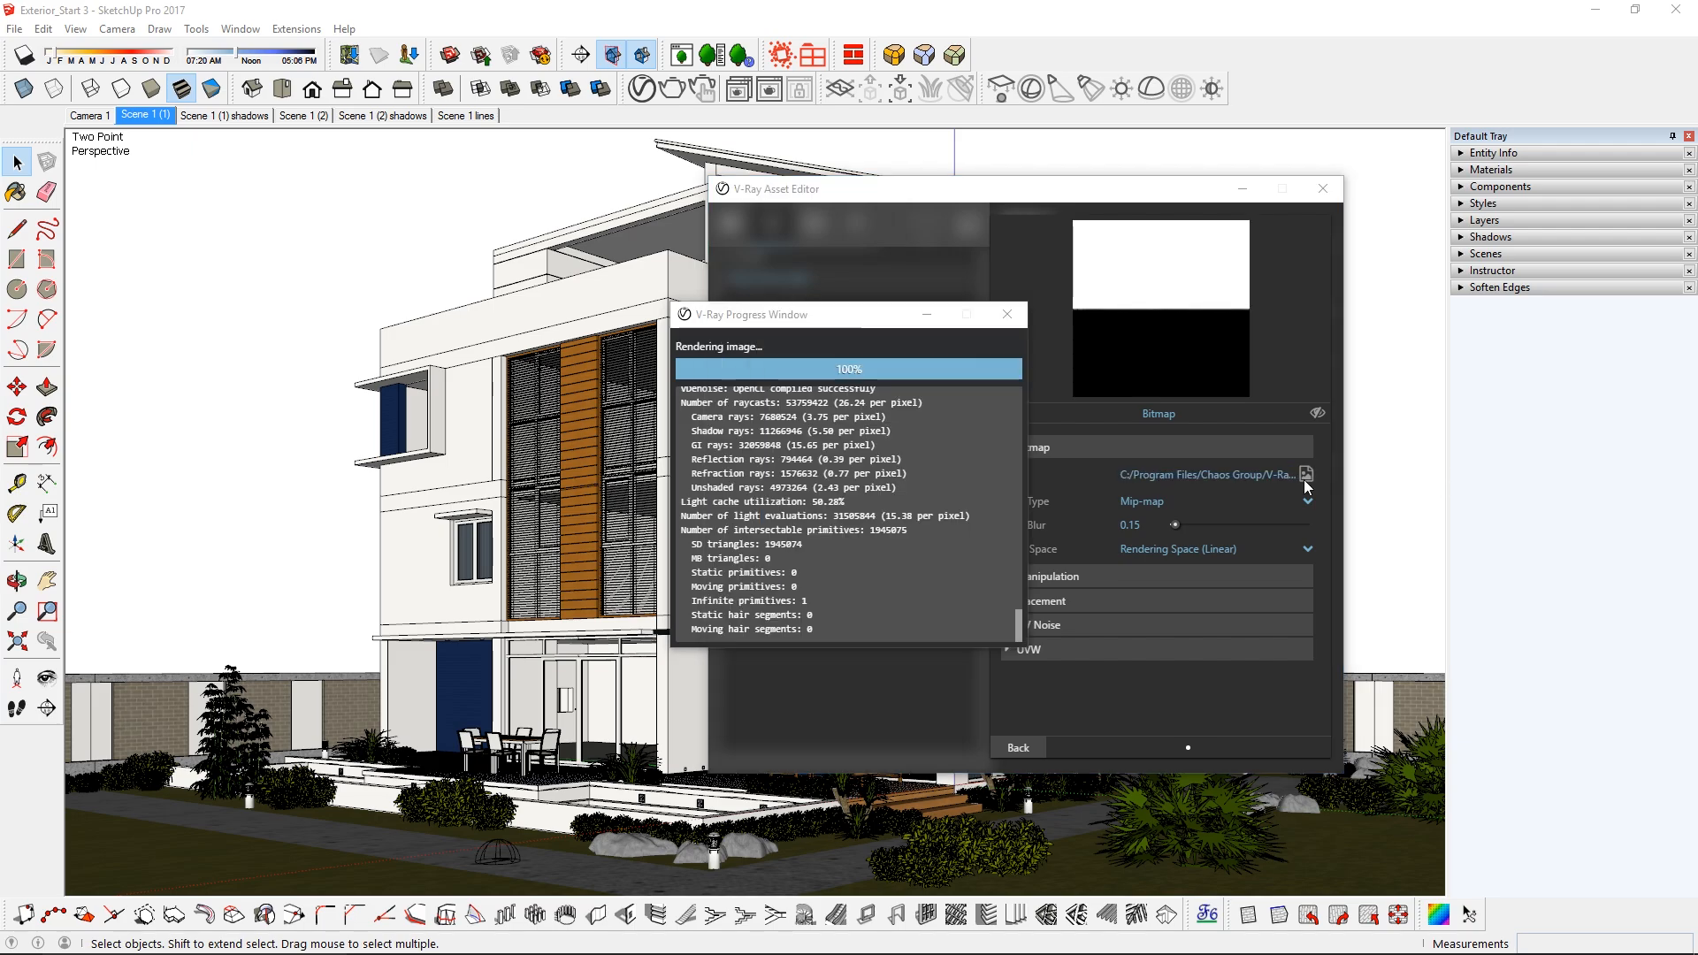
{"action": "left_click", "coordinate": [1006, 315]}
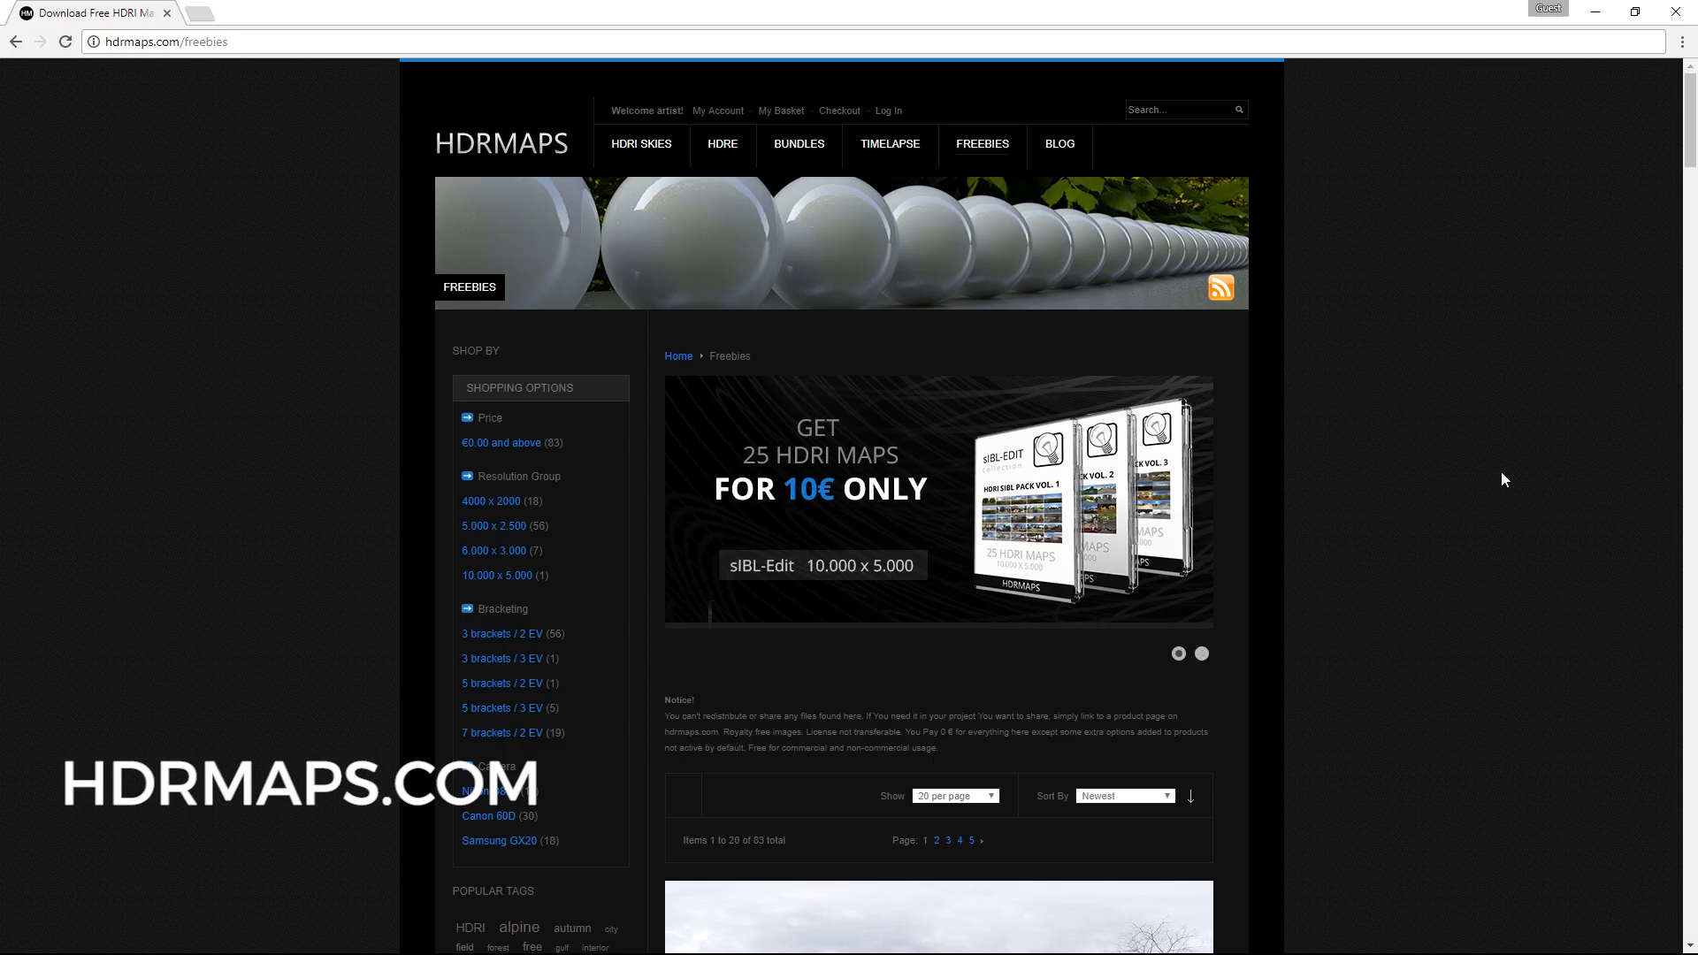
- Download the free HDRI map pack and locate its HDR folder in Explorer
{"action": "scroll", "scroll_direction": "down", "scroll_amount": 3}
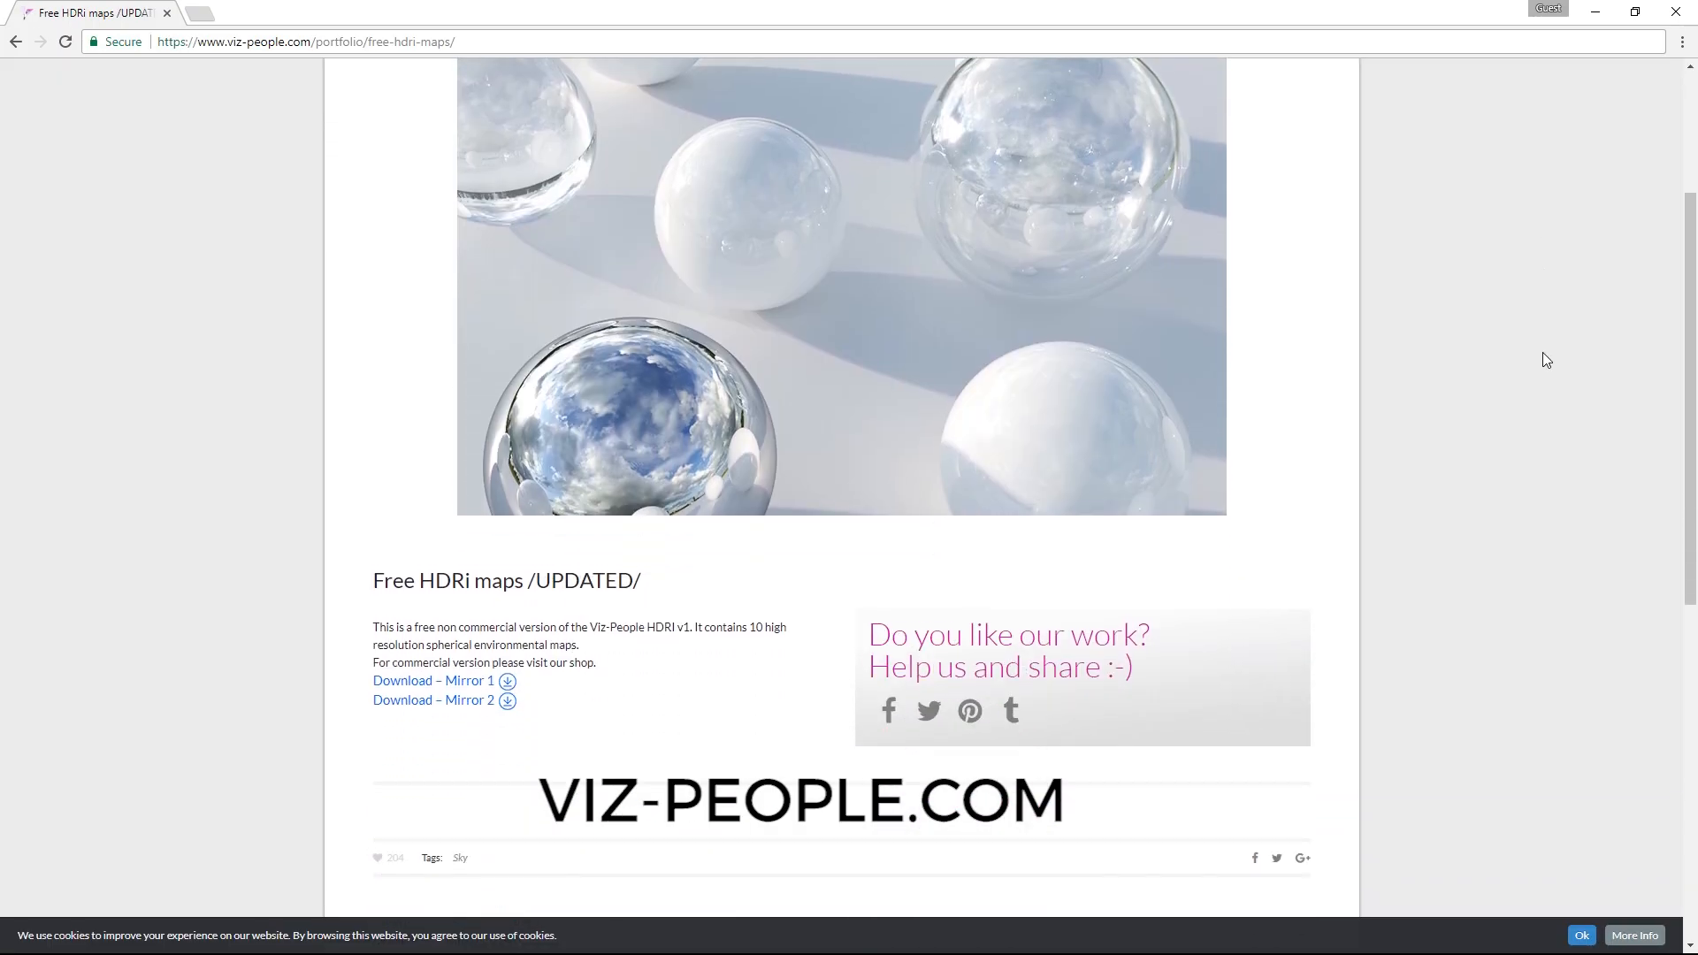
{"action": "left_click", "coordinate": [432, 679]}
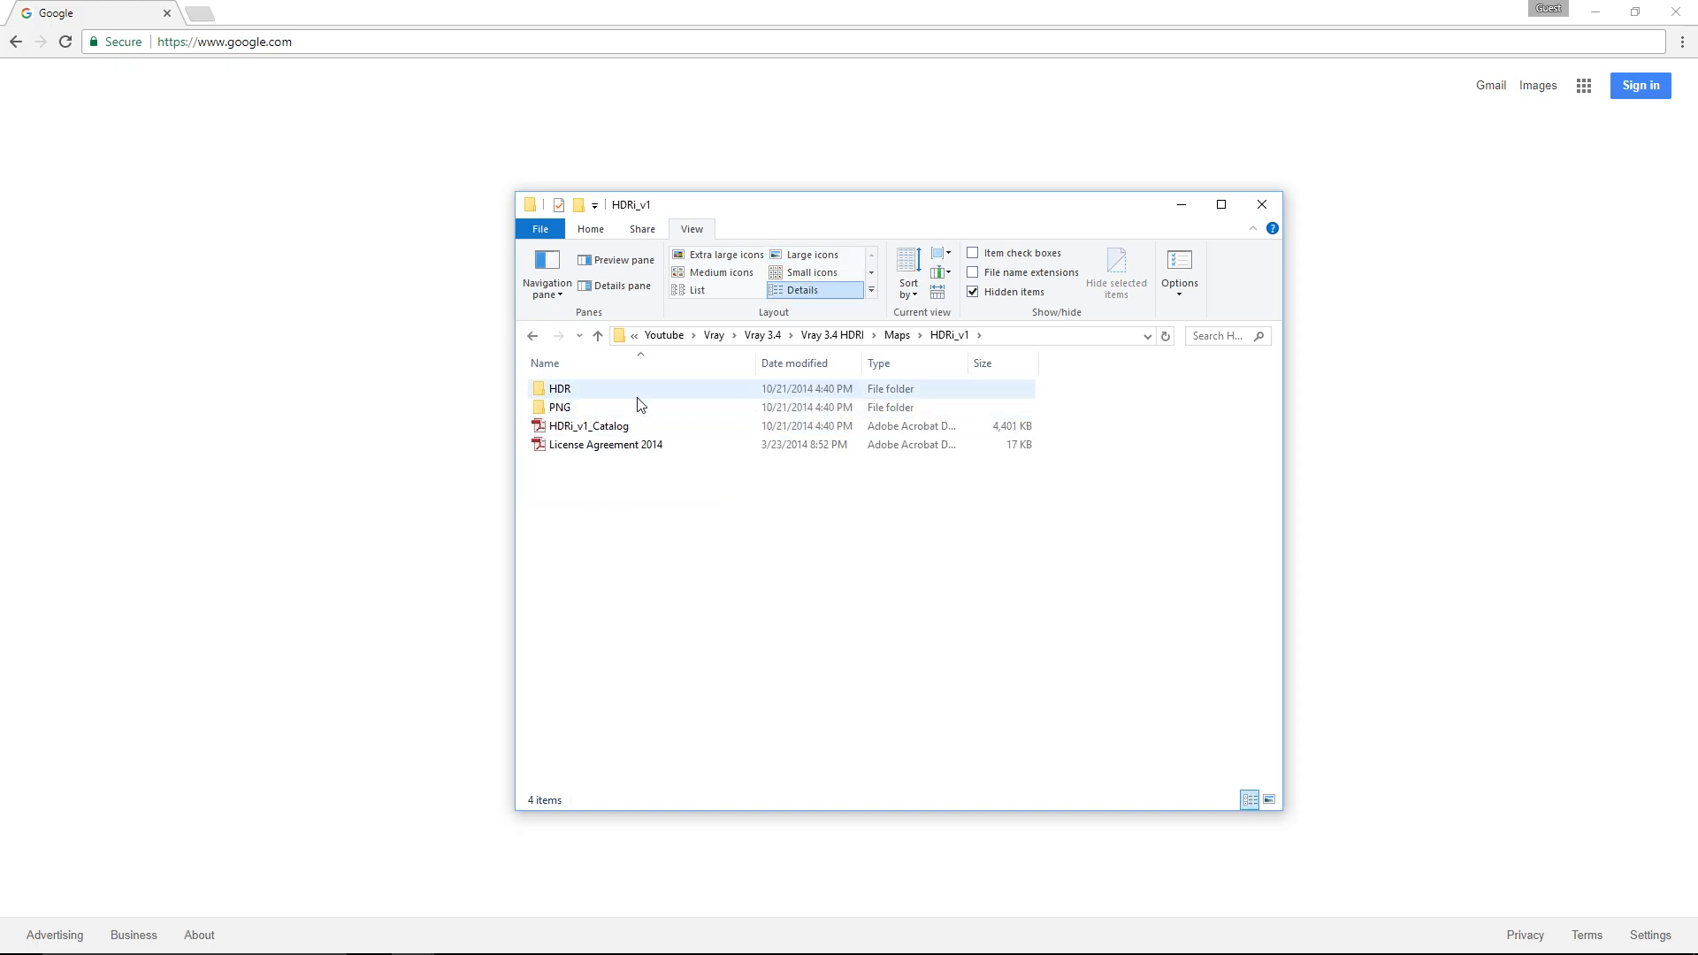
{"action": "double_click", "coordinate": [595, 426]}
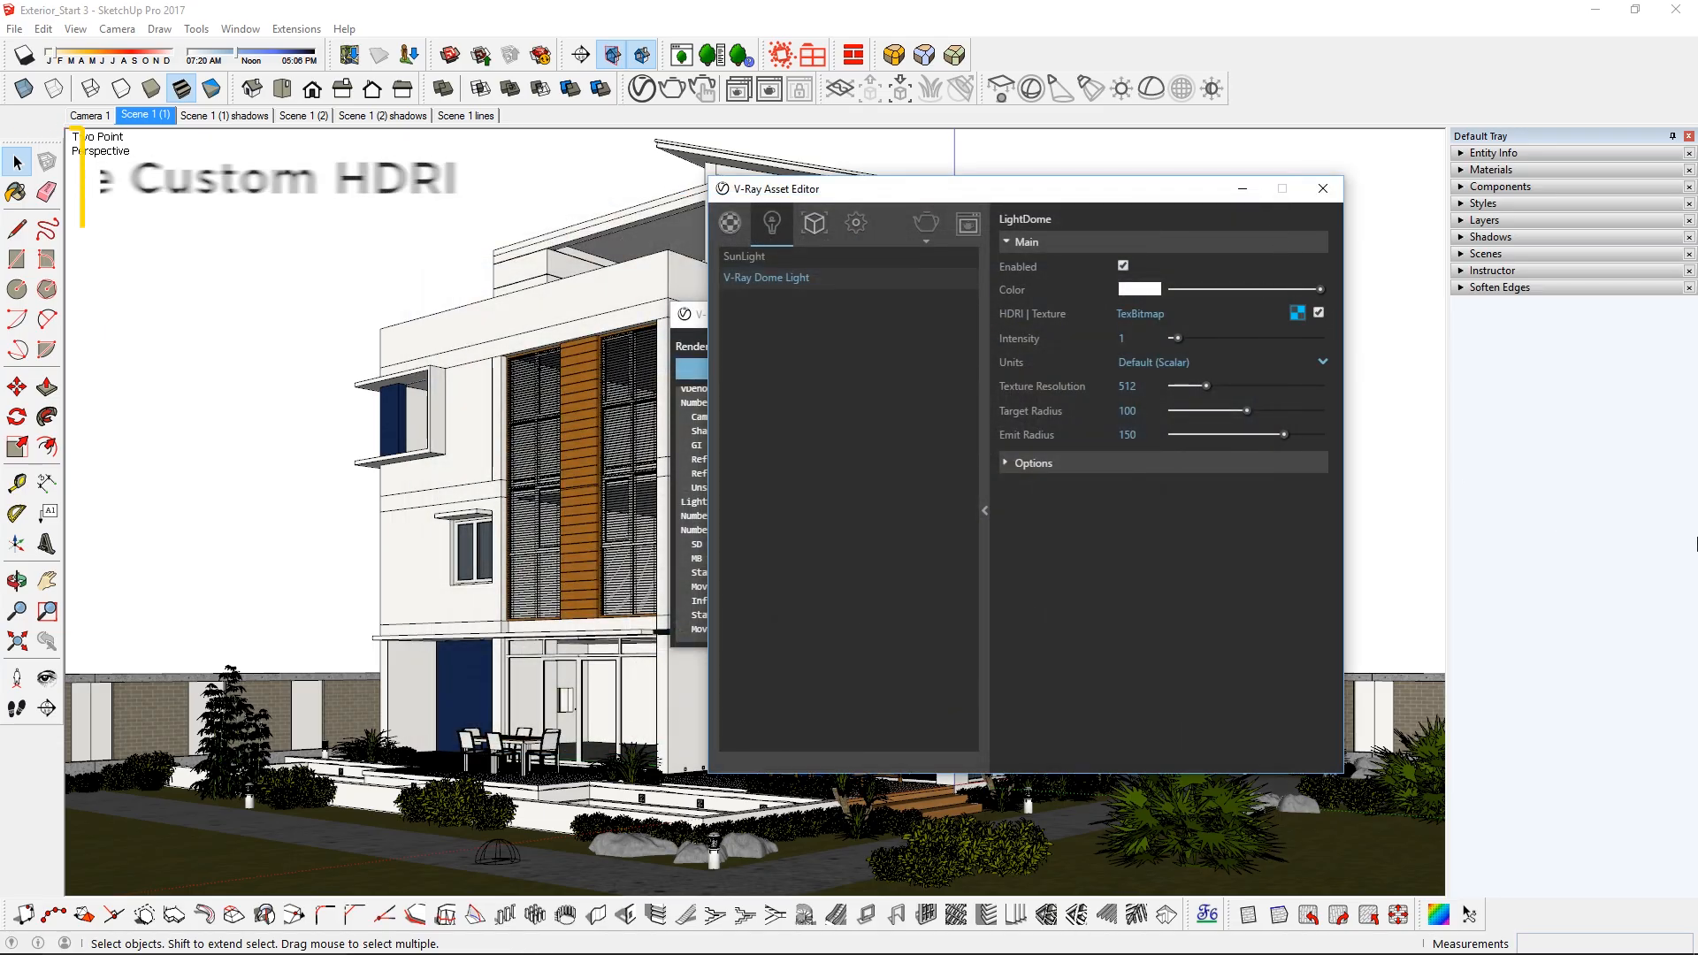
- Load the custom HDR into the dome's TexBitmap and raise its intensity to 60
{"action": "left_click", "coordinate": [1297, 313]}
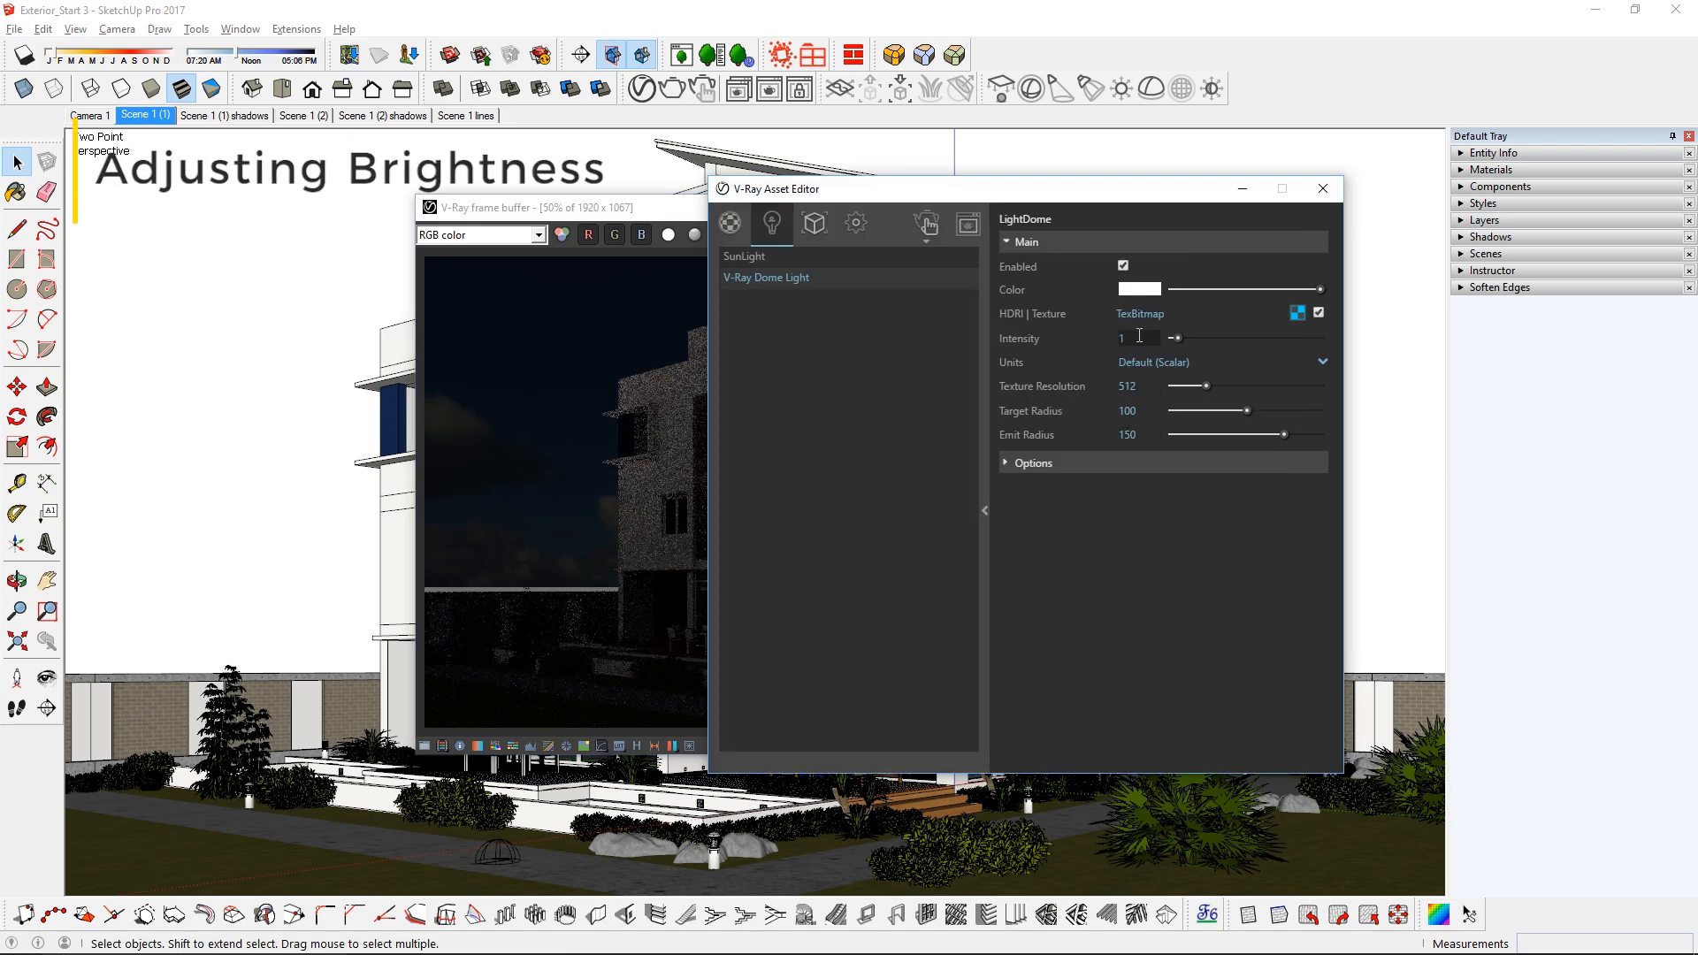
{"action": "type", "text": "60"}
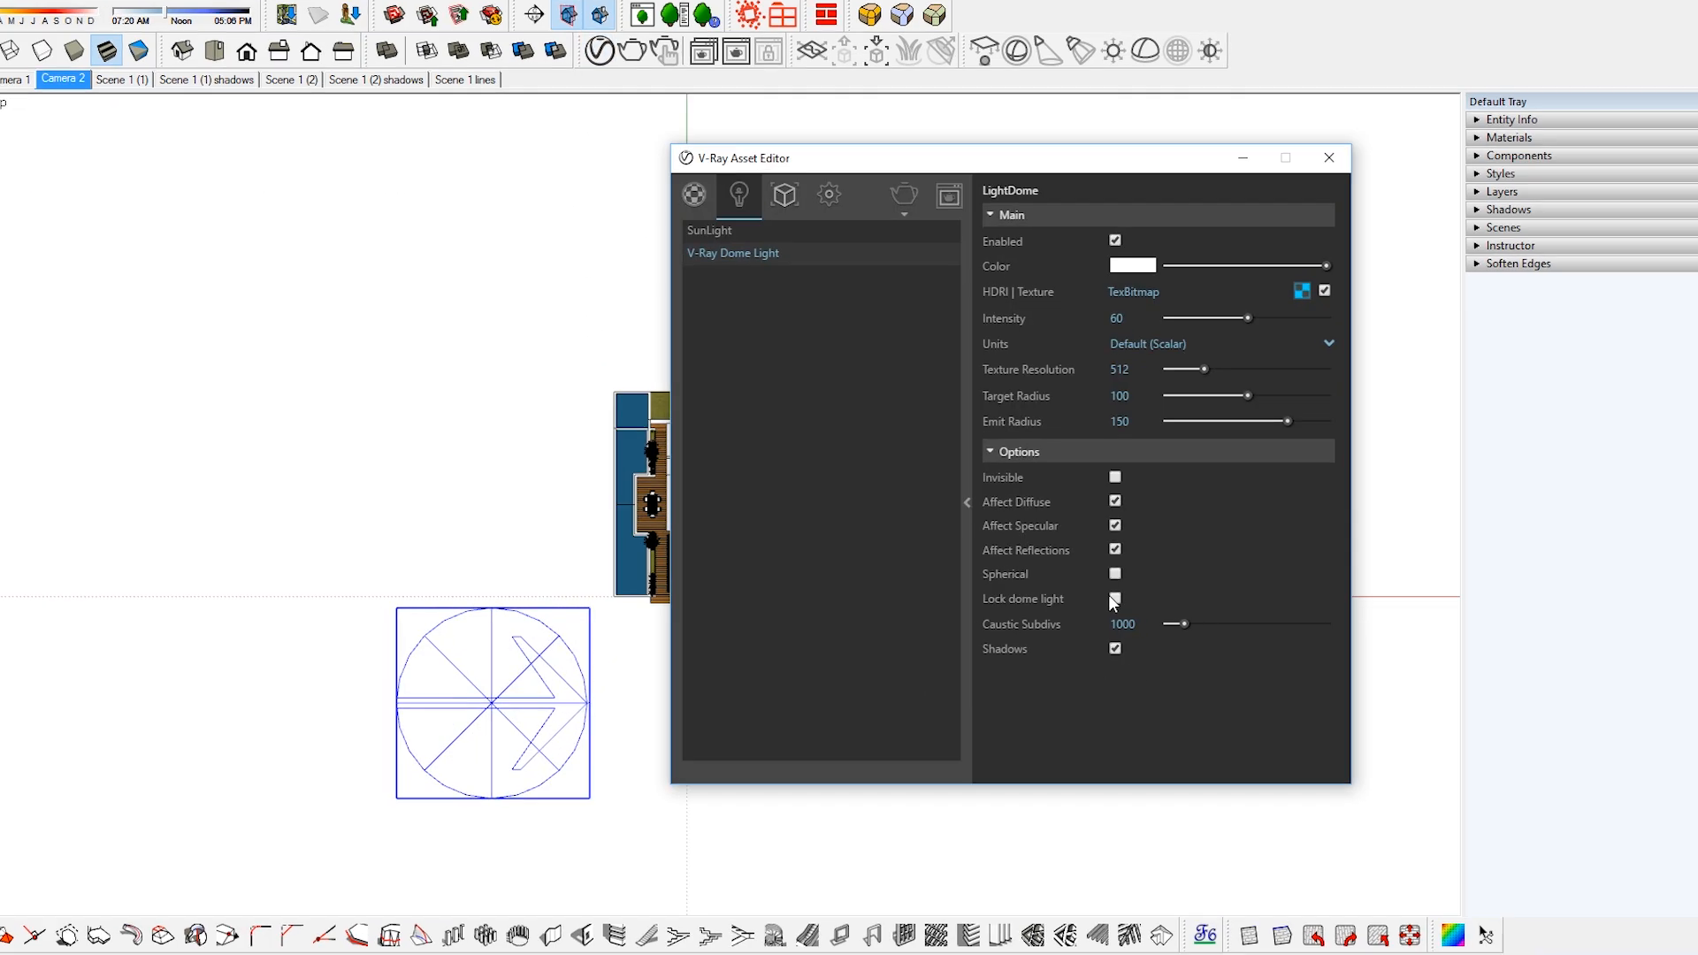
- Lock the dome light to its widget rotation and set it to Spherical to cover the whole scene
{"action": "left_click", "coordinate": [1114, 599]}
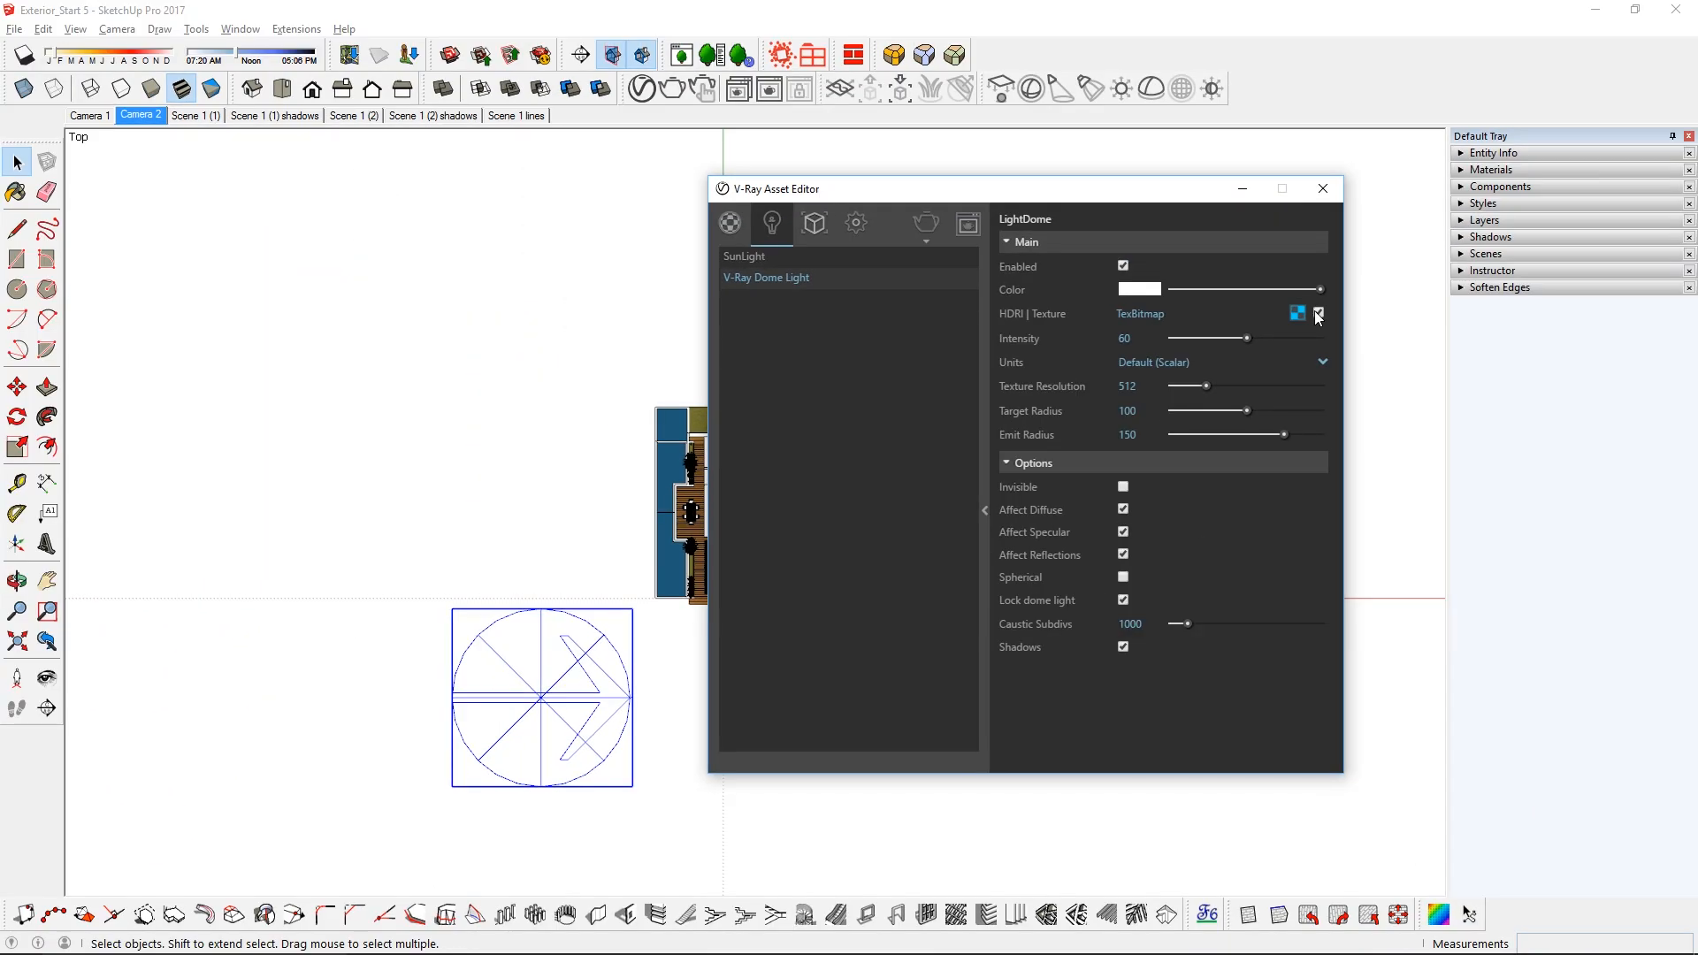
{"action": "left_click", "coordinate": [1321, 190]}
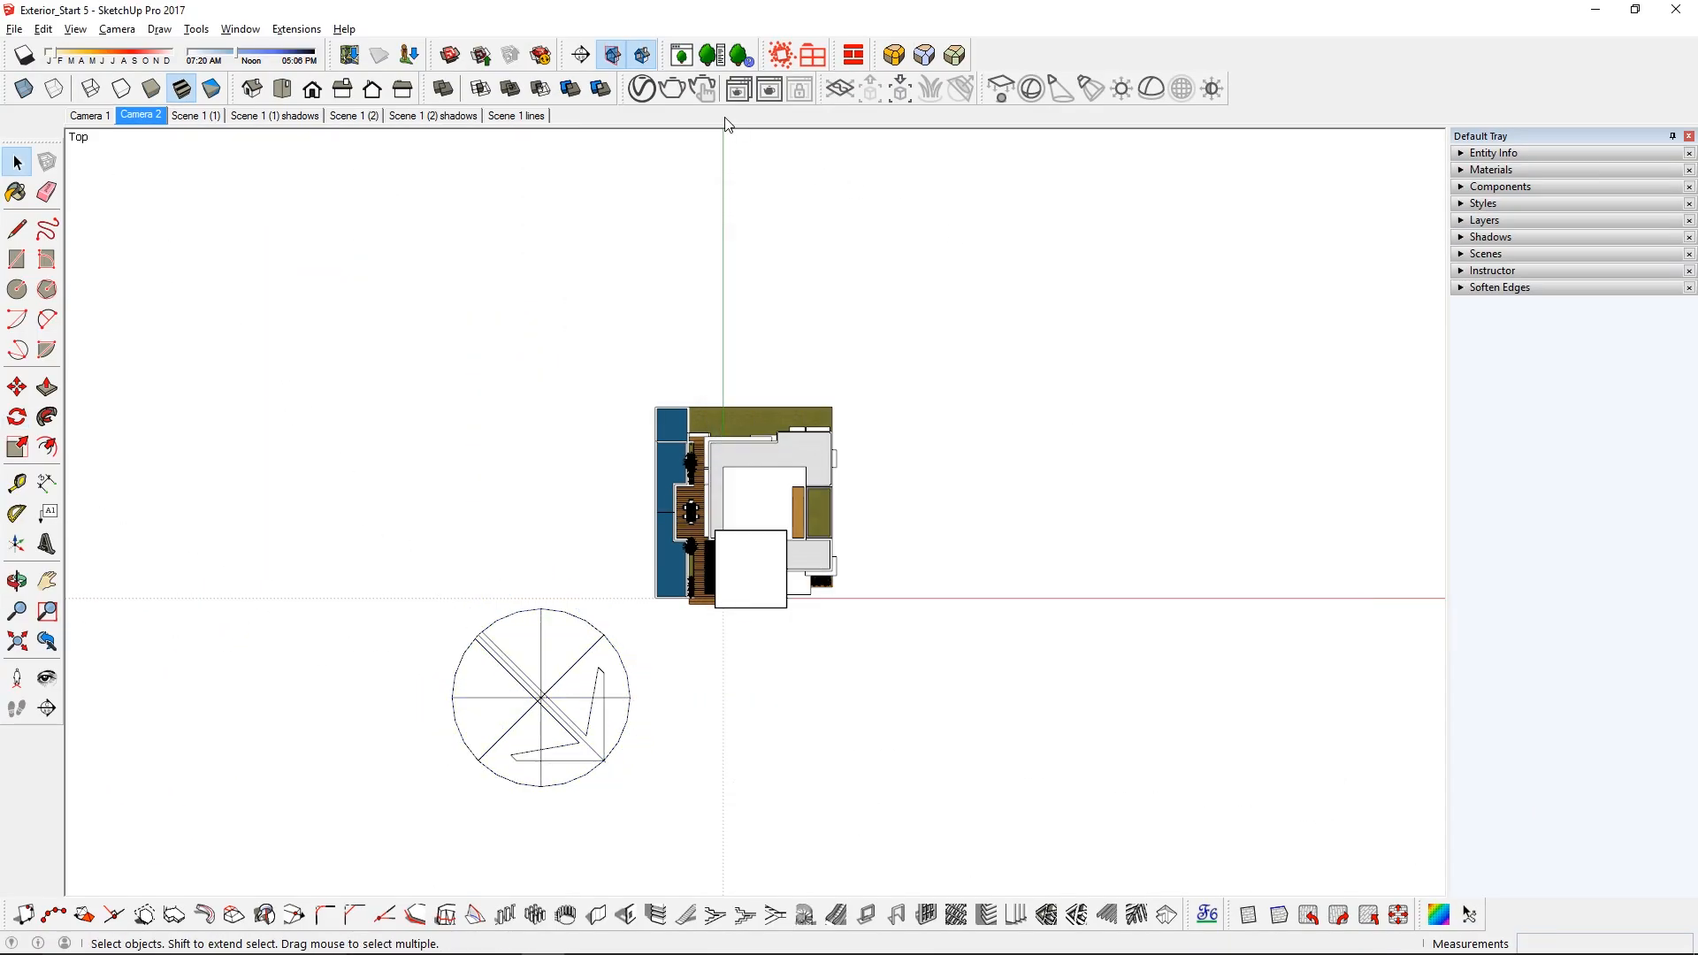
{"action": "left_click", "coordinate": [782, 55]}
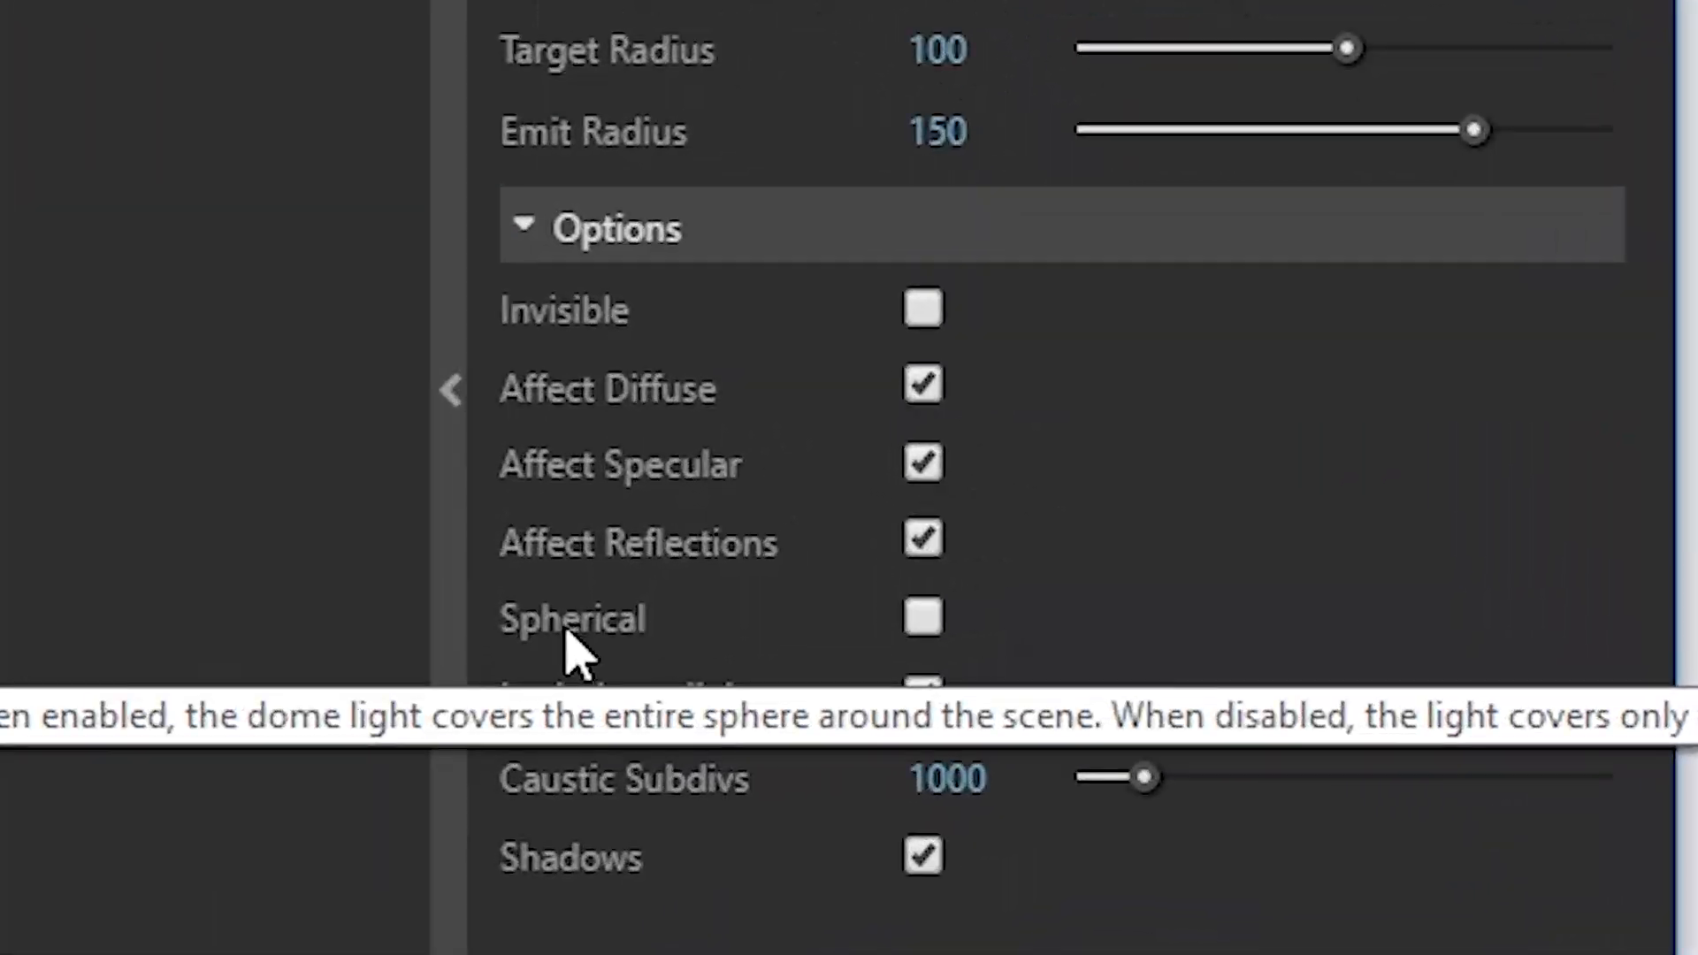
{"action": "left_click", "coordinate": [921, 617]}
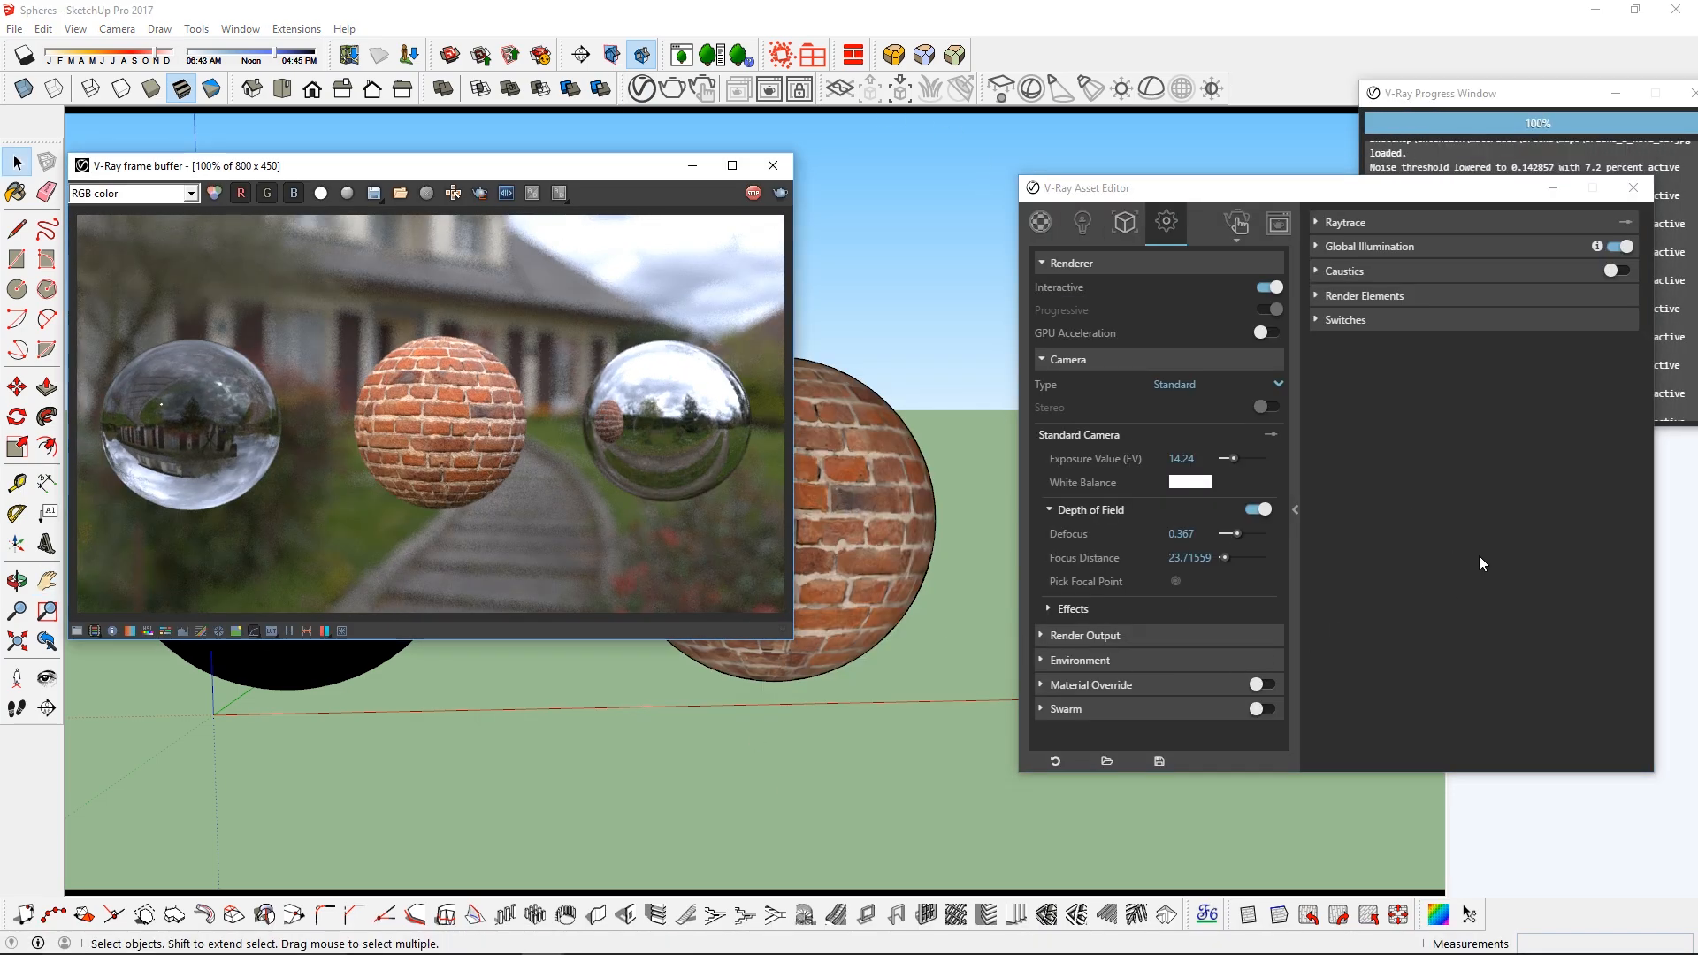
- Re-render the spheres scene and enable a Background Image in the frame buffer corrections
{"action": "left_click", "coordinate": [1256, 510]}
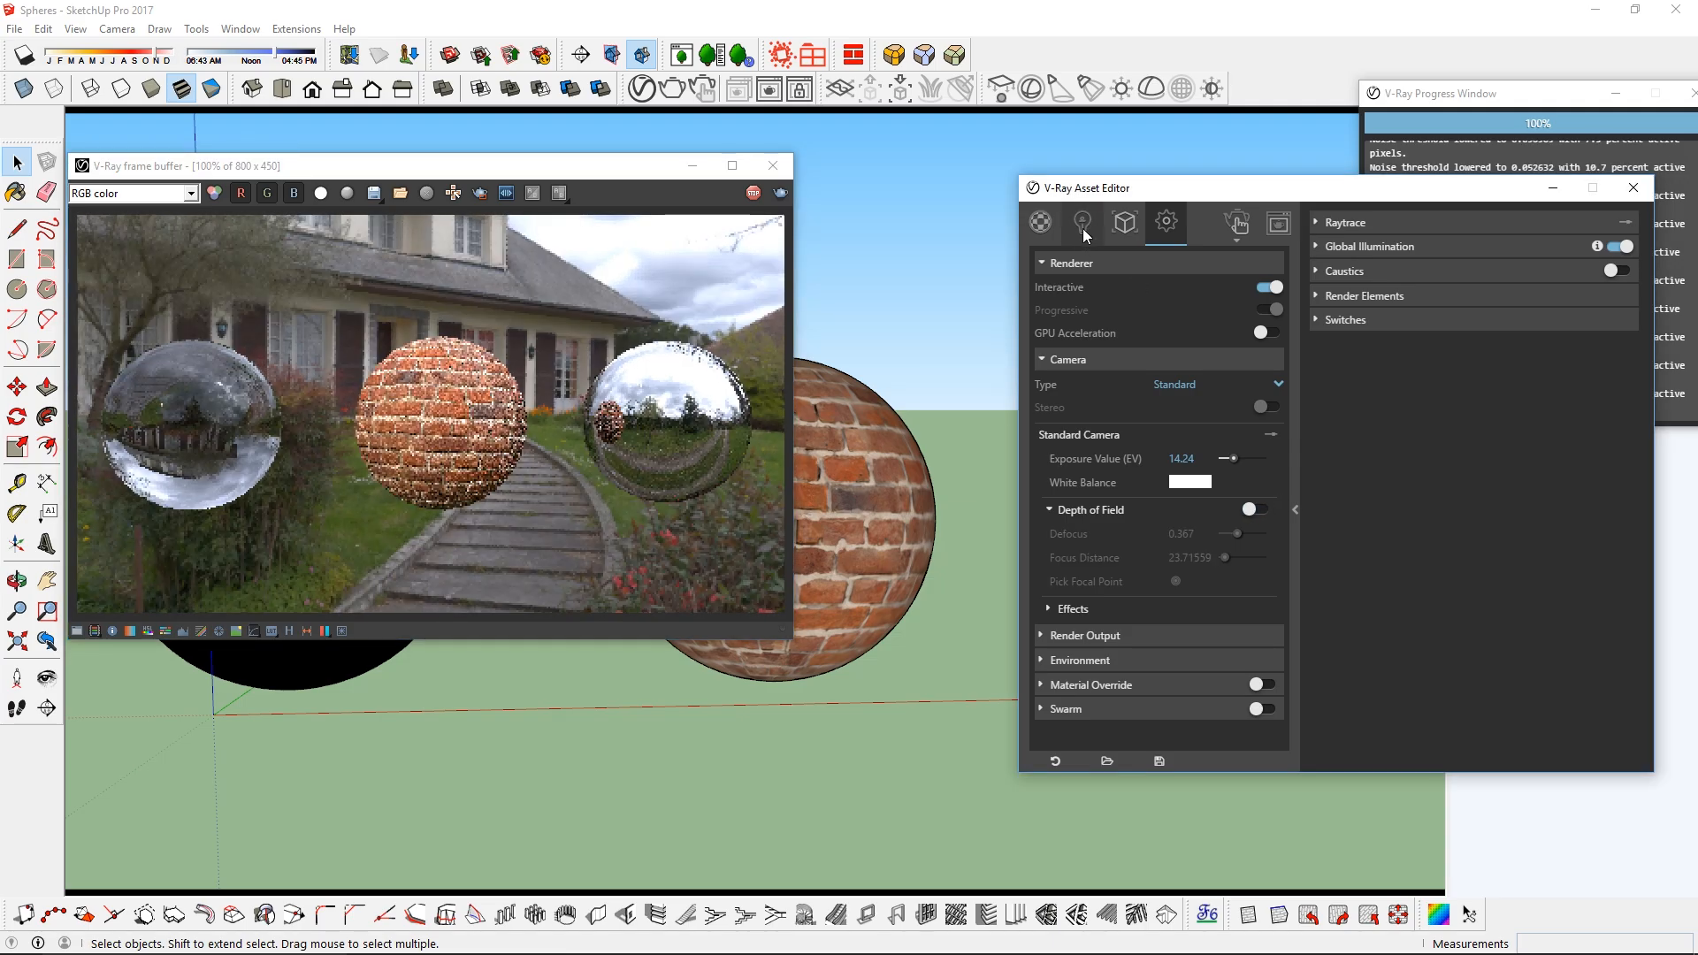
{"action": "left_click", "coordinate": [1081, 223]}
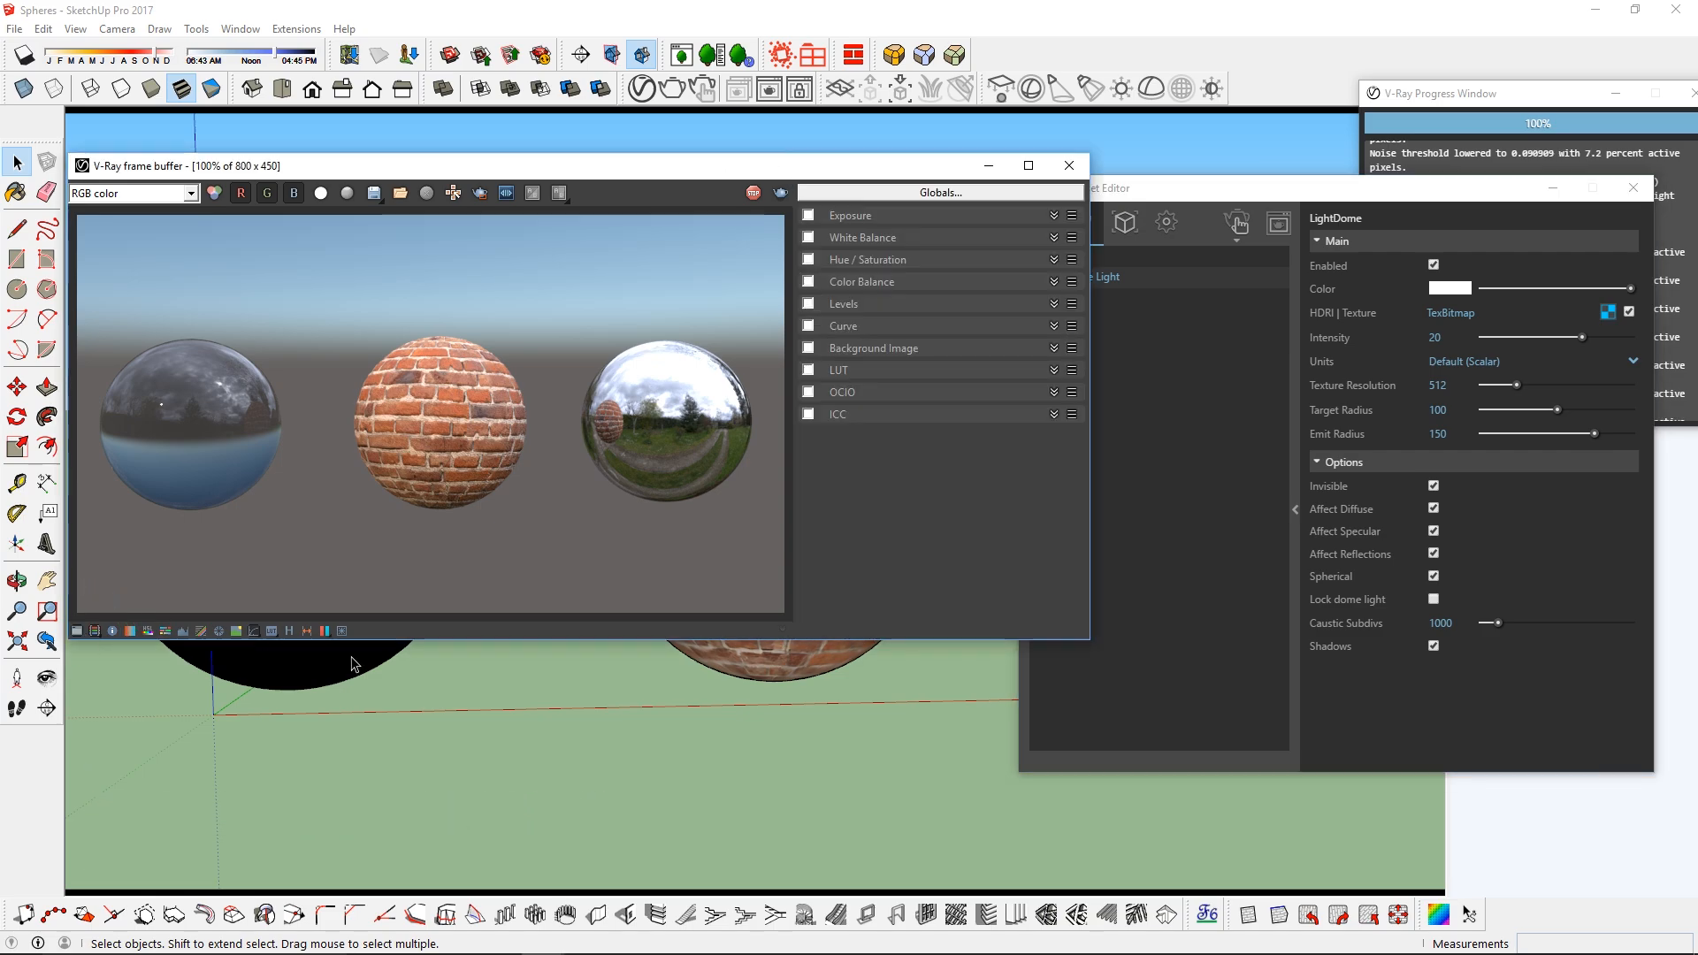
{"action": "left_click", "coordinate": [808, 349]}
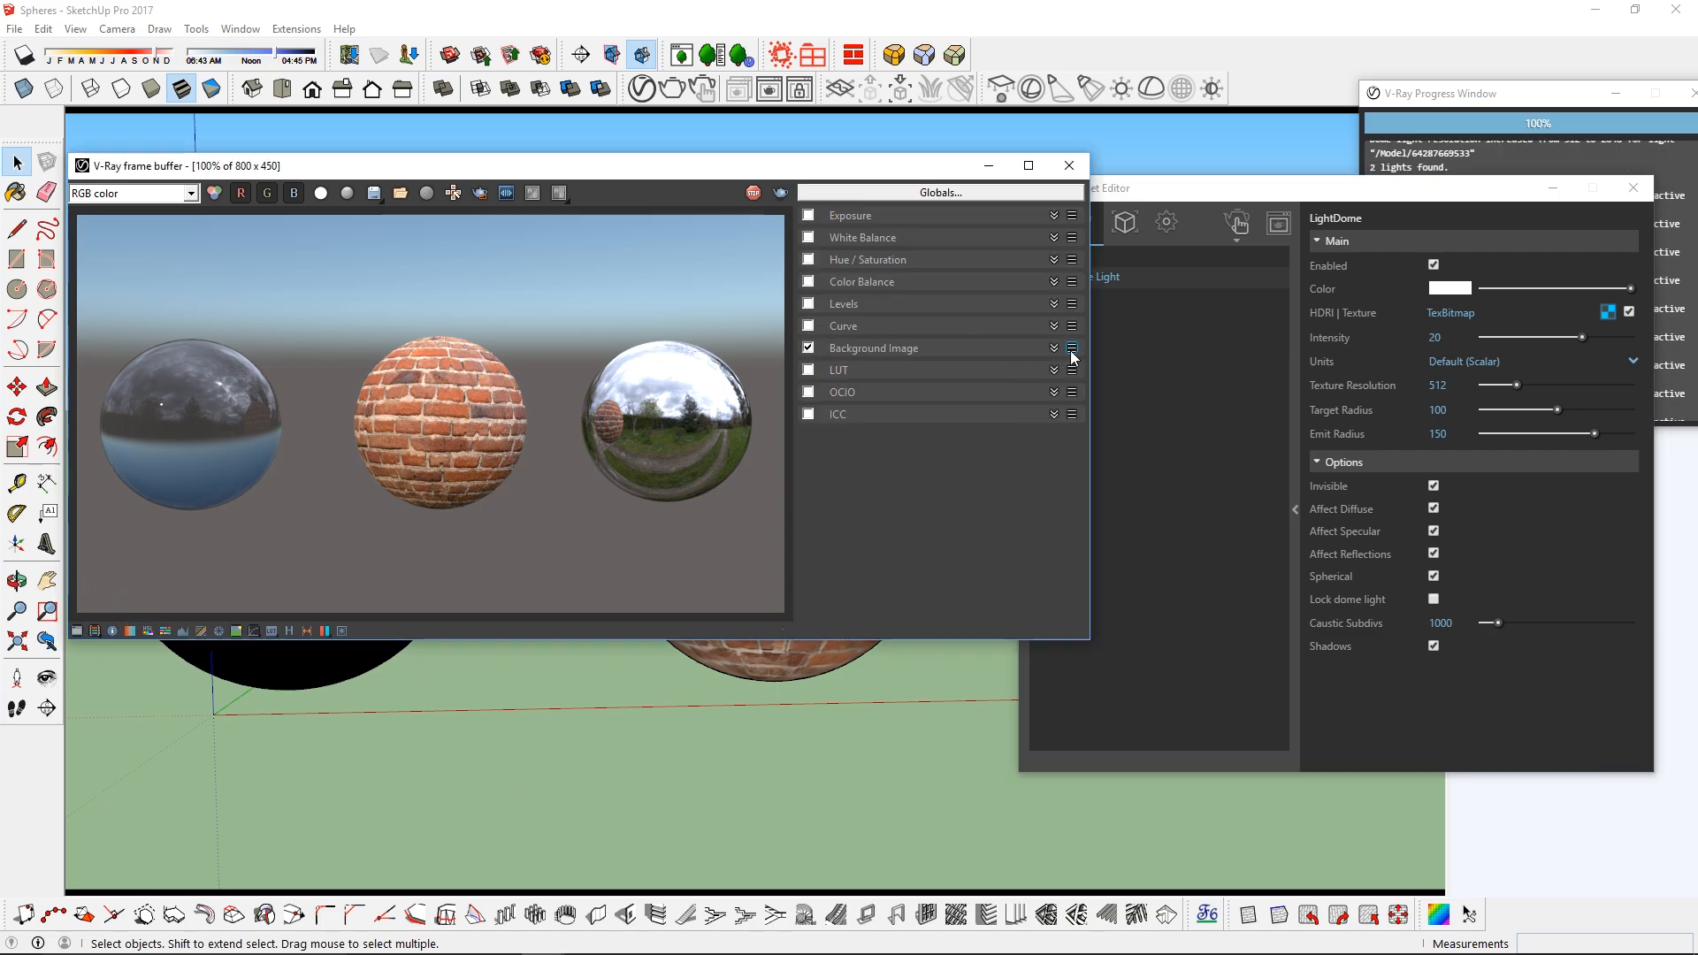
- Load a picture from the Backgrounds folder behind the render and switch to the Camera 1 view
{"action": "left_click", "coordinate": [1071, 348]}
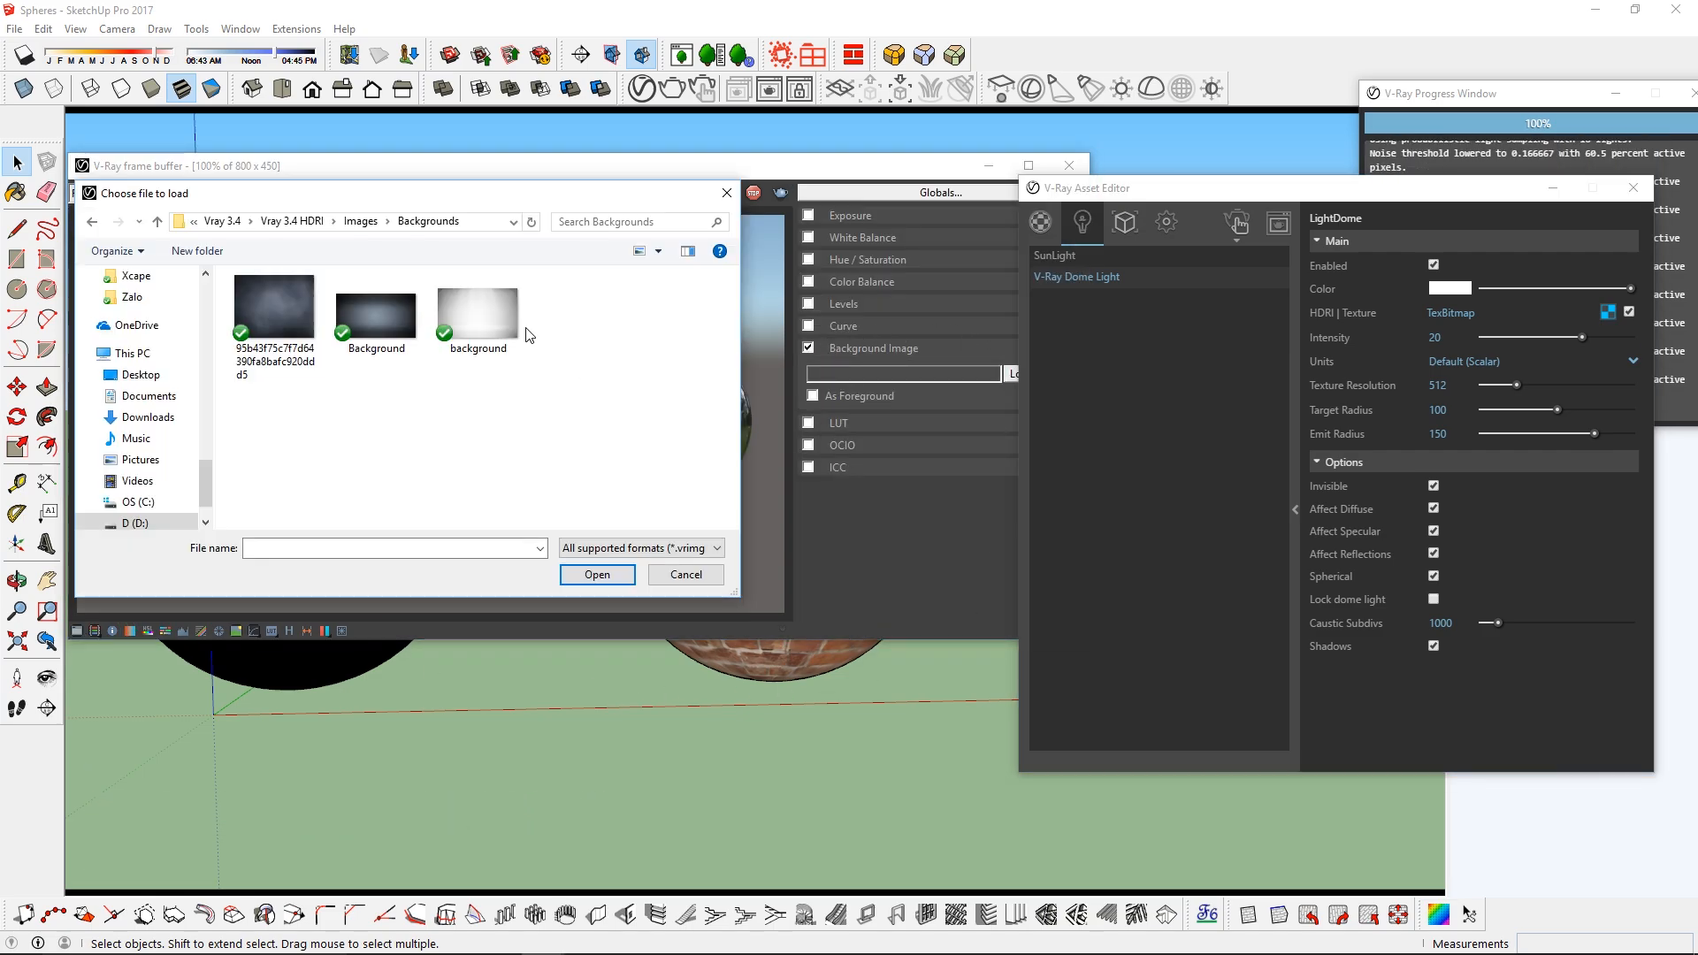
{"action": "left_click", "coordinate": [596, 573]}
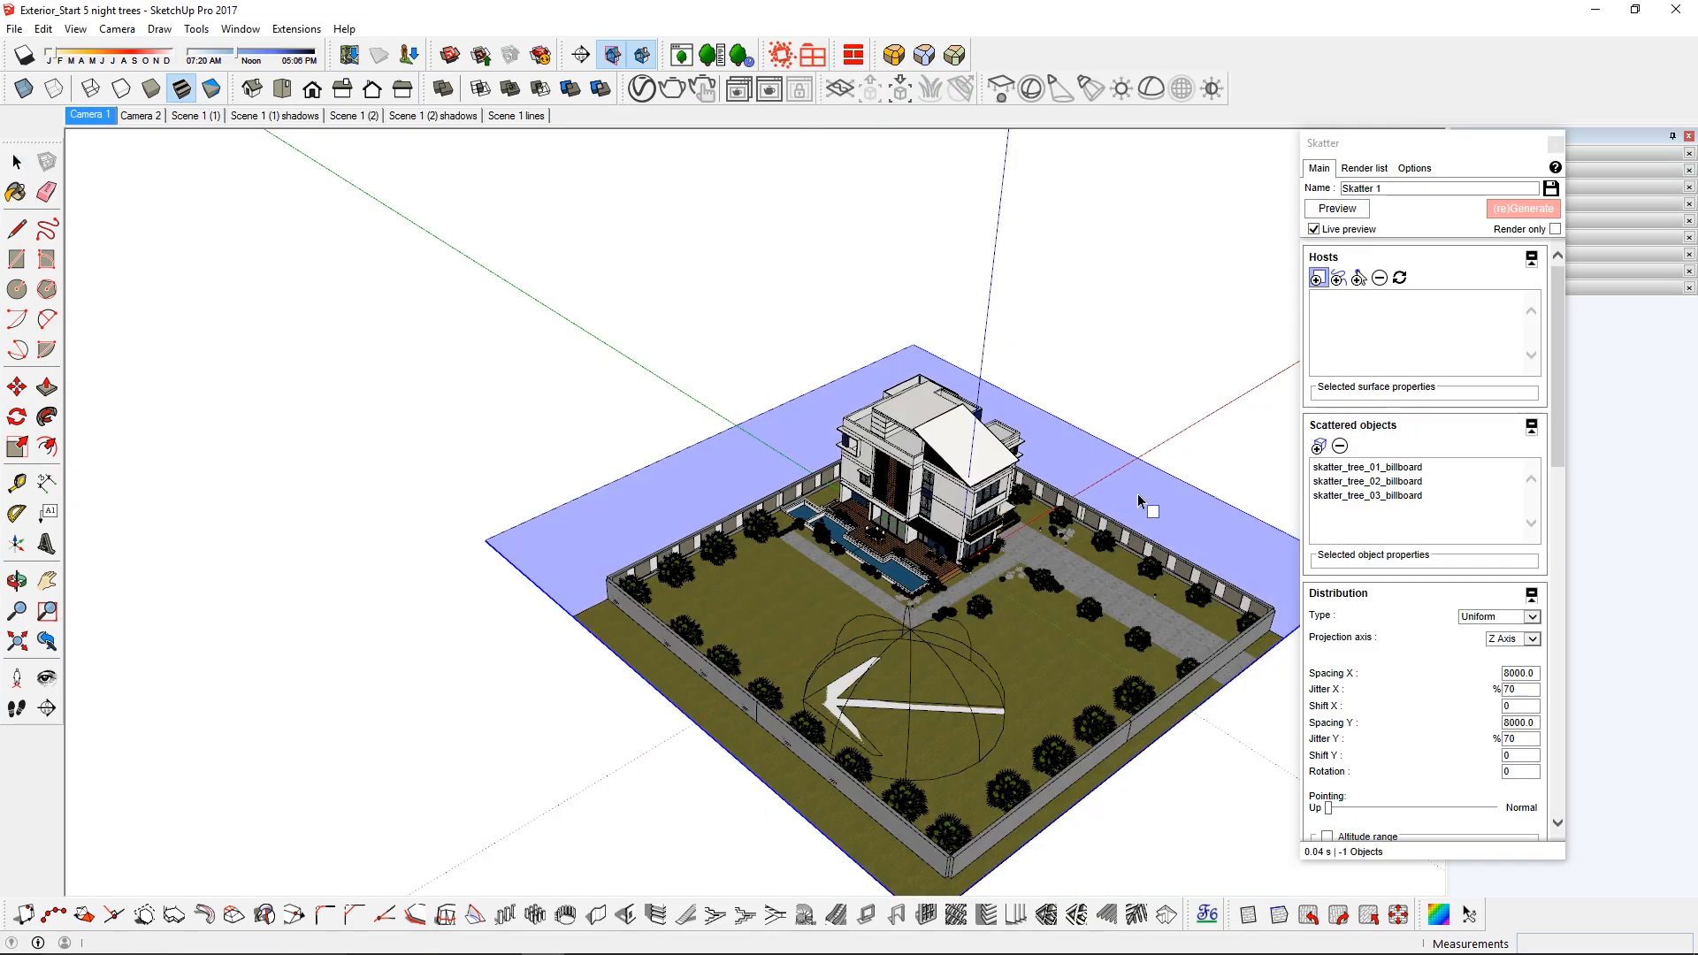
{"action": "left_click", "coordinate": [88, 116]}
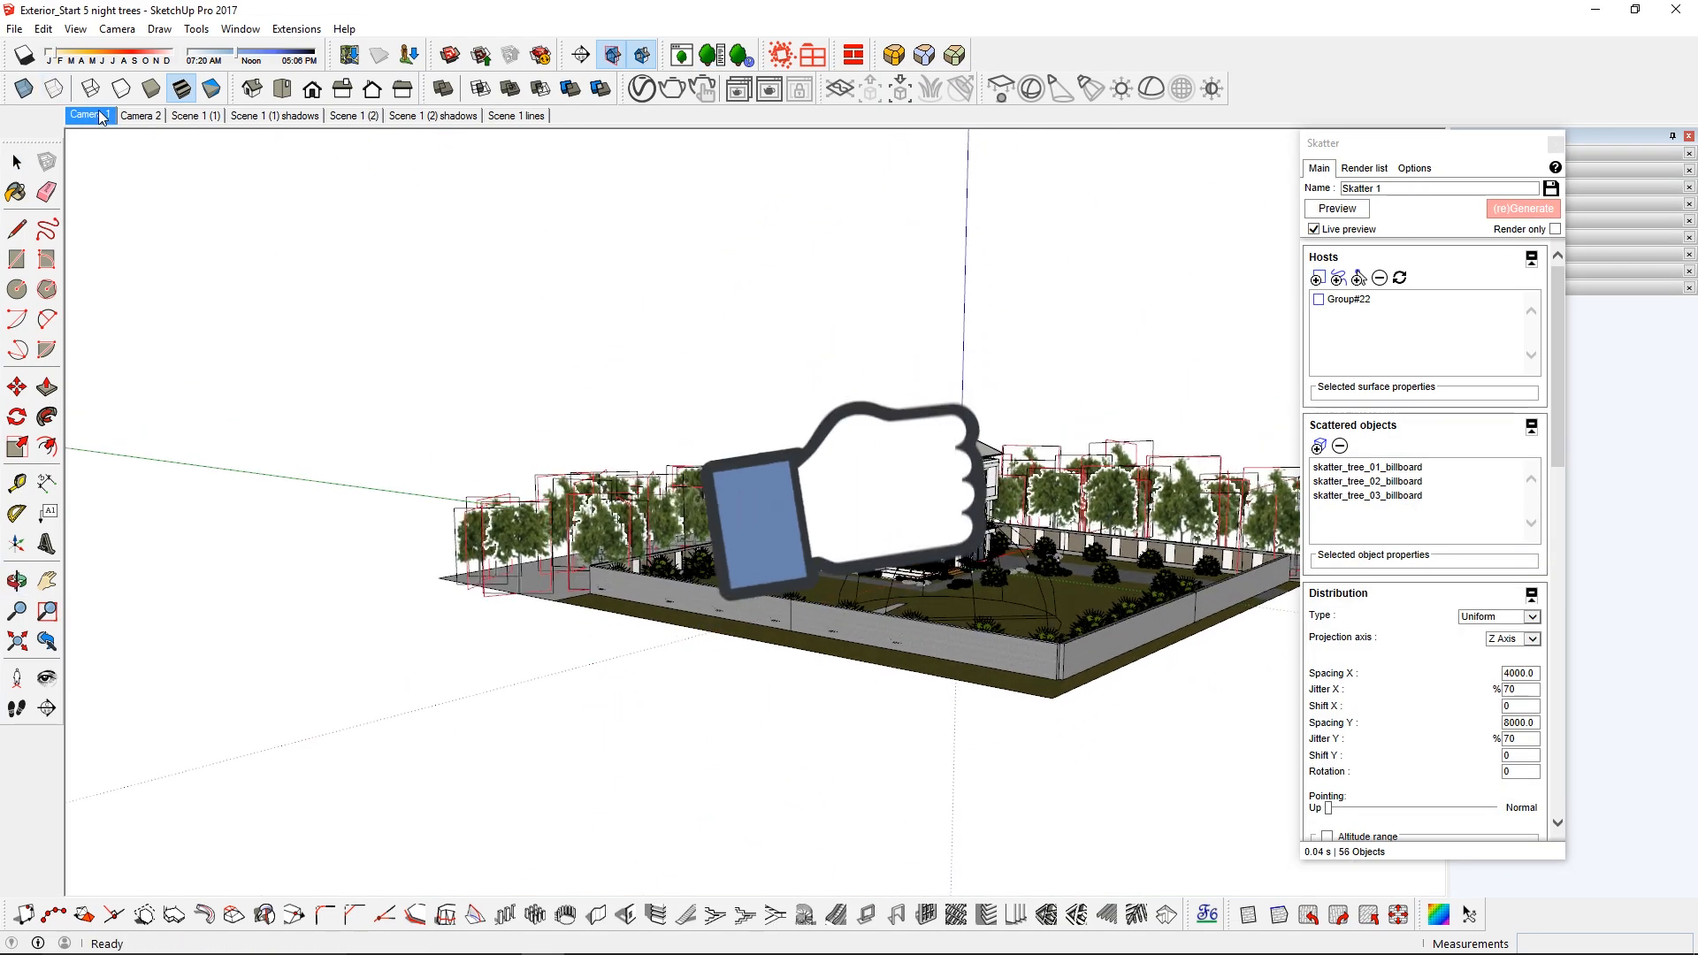